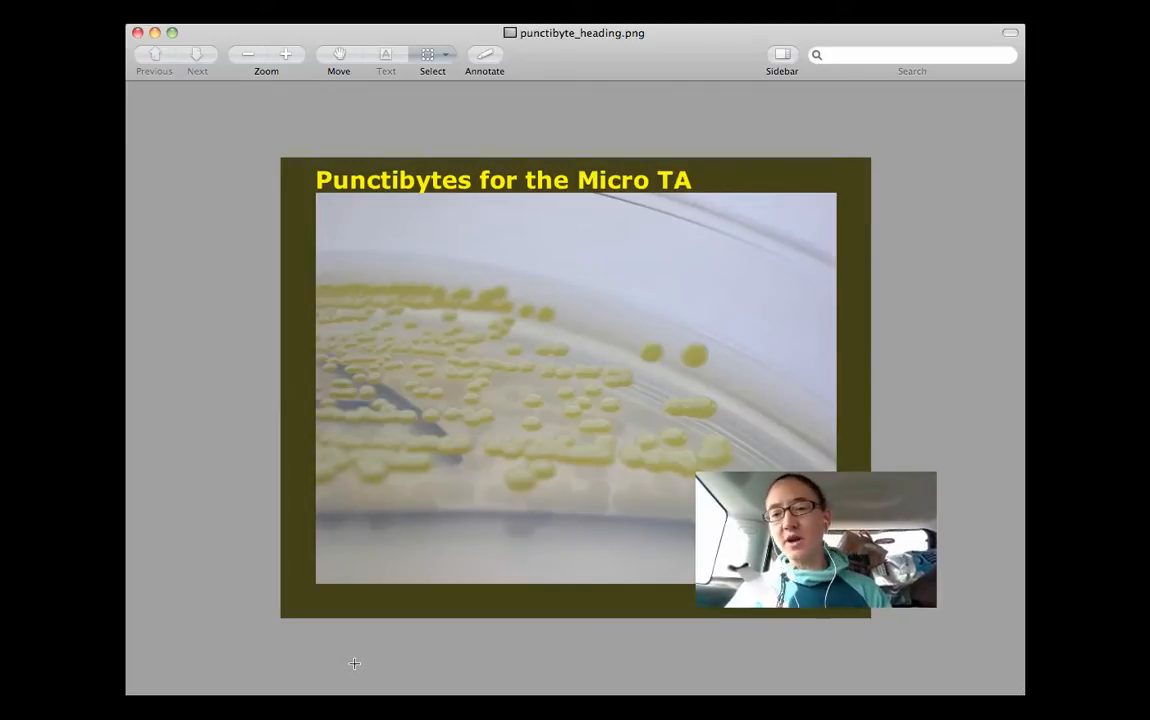
{"action": "mouse_move", "coordinate": [424, 673]}
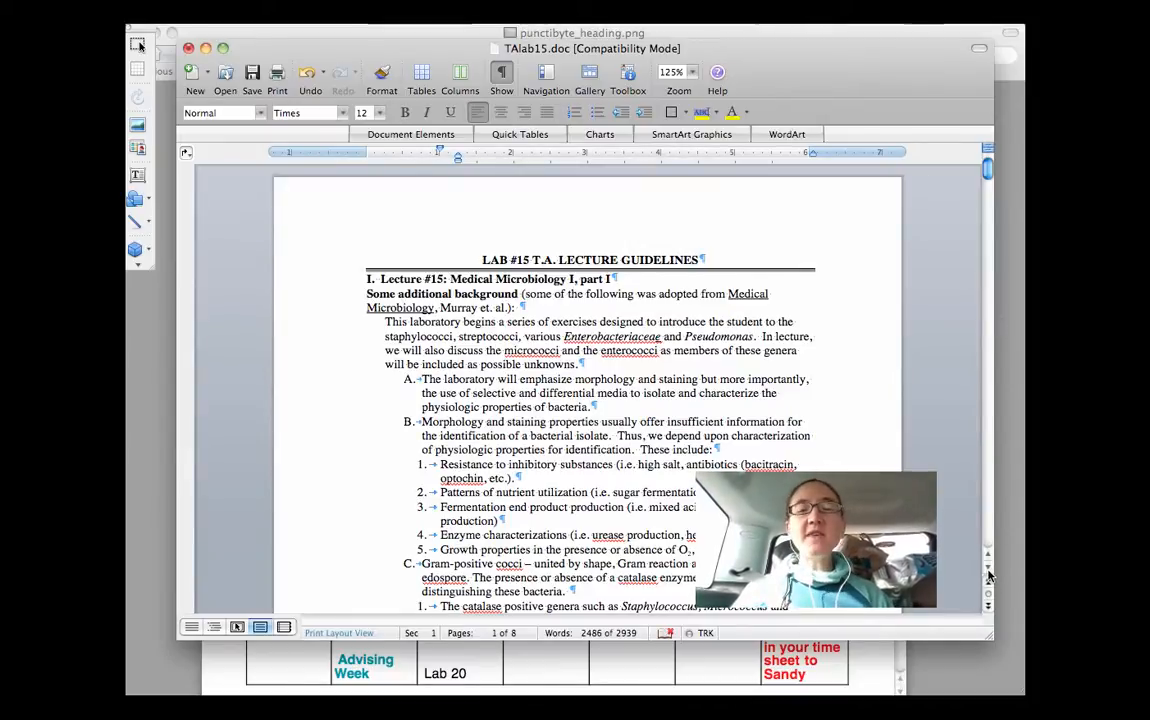
Step: Scroll through Lecture 15 part I to part II's Staphylococcus bacterial groups on page 2
{"action": "scroll", "scroll_direction": "down", "scroll_amount": 3}
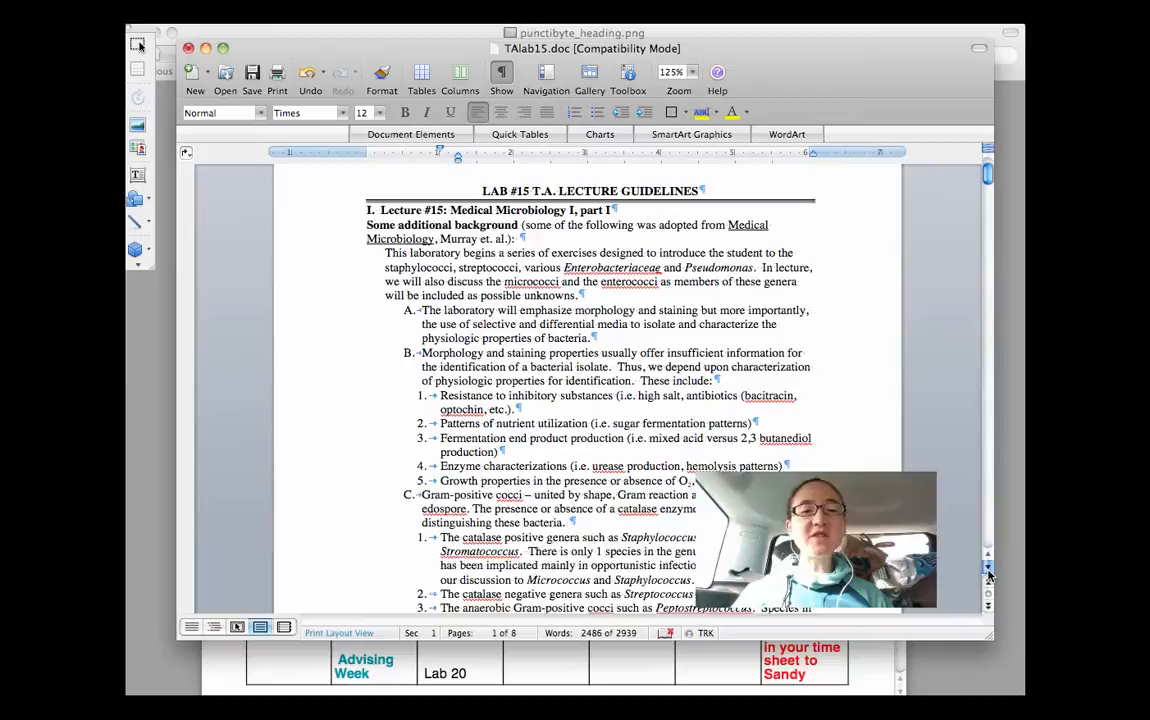
{"action": "scroll", "scroll_direction": "down", "scroll_amount": 3}
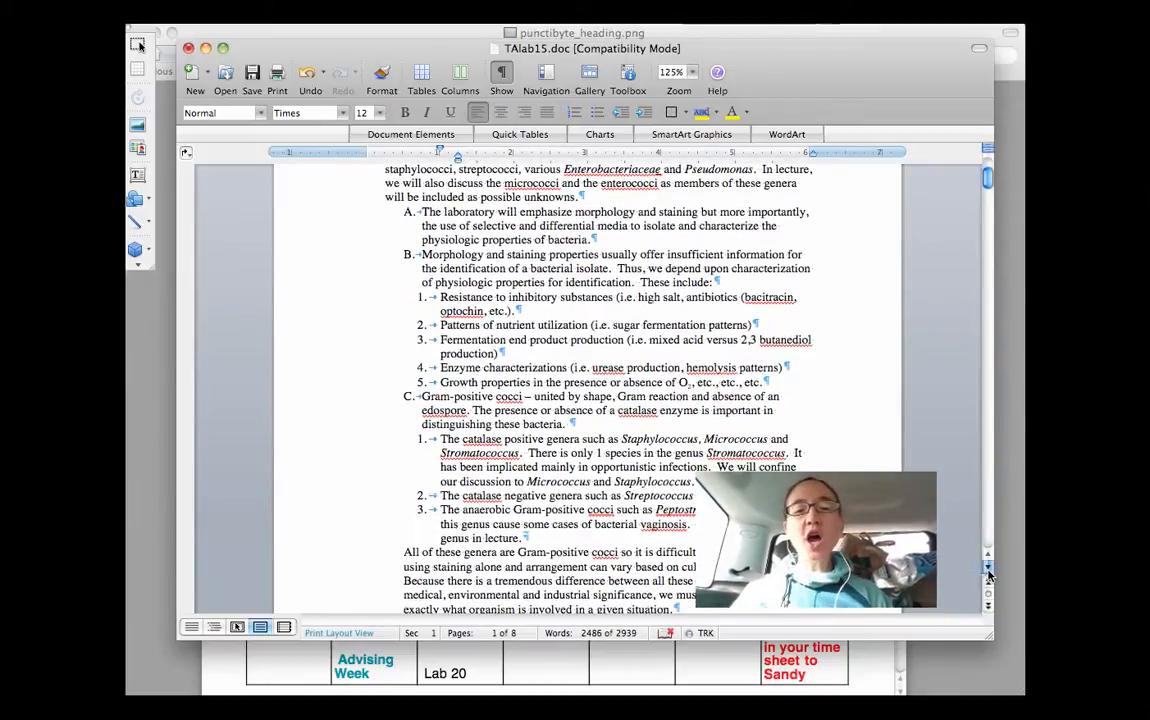
{"action": "scroll", "scroll_direction": "down", "scroll_amount": 3}
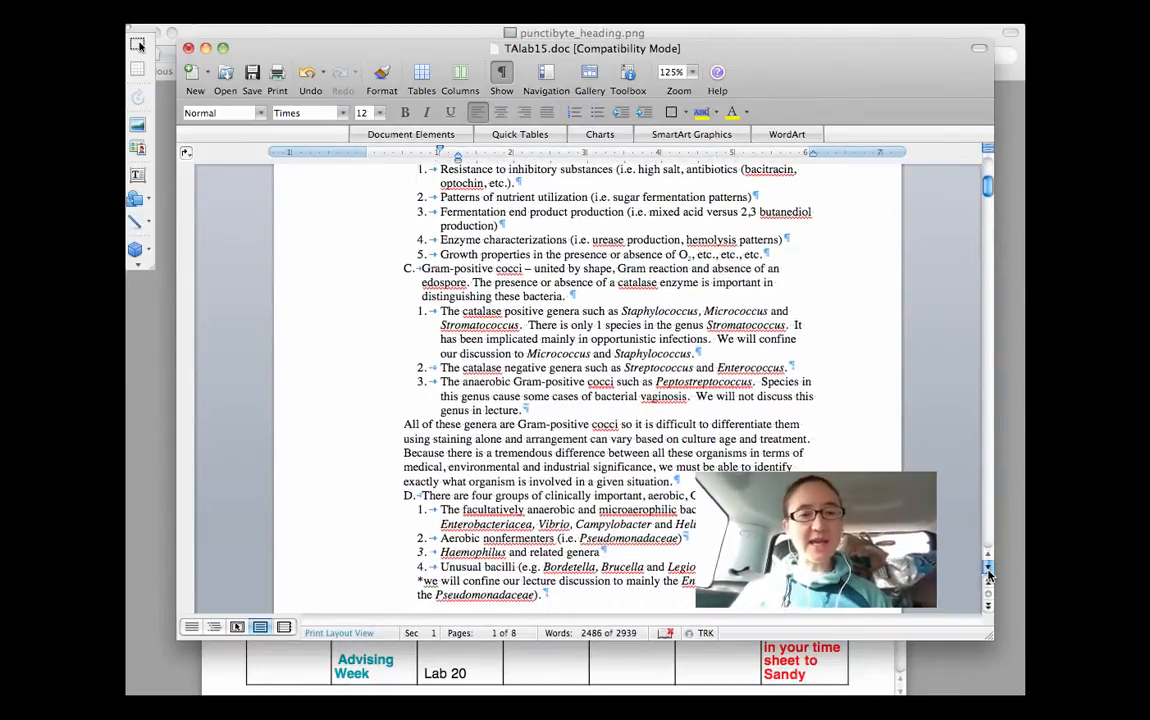
{"action": "scroll", "scroll_direction": "down", "scroll_amount": 3}
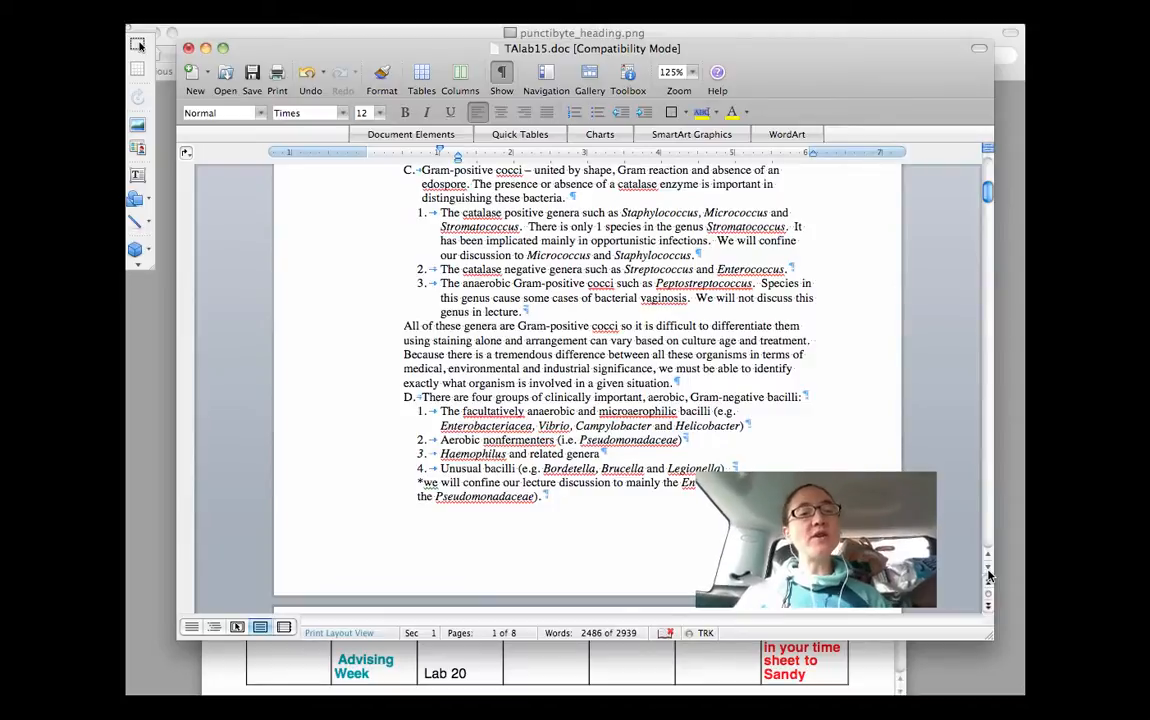
{"action": "scroll", "scroll_direction": "down", "scroll_amount": 3}
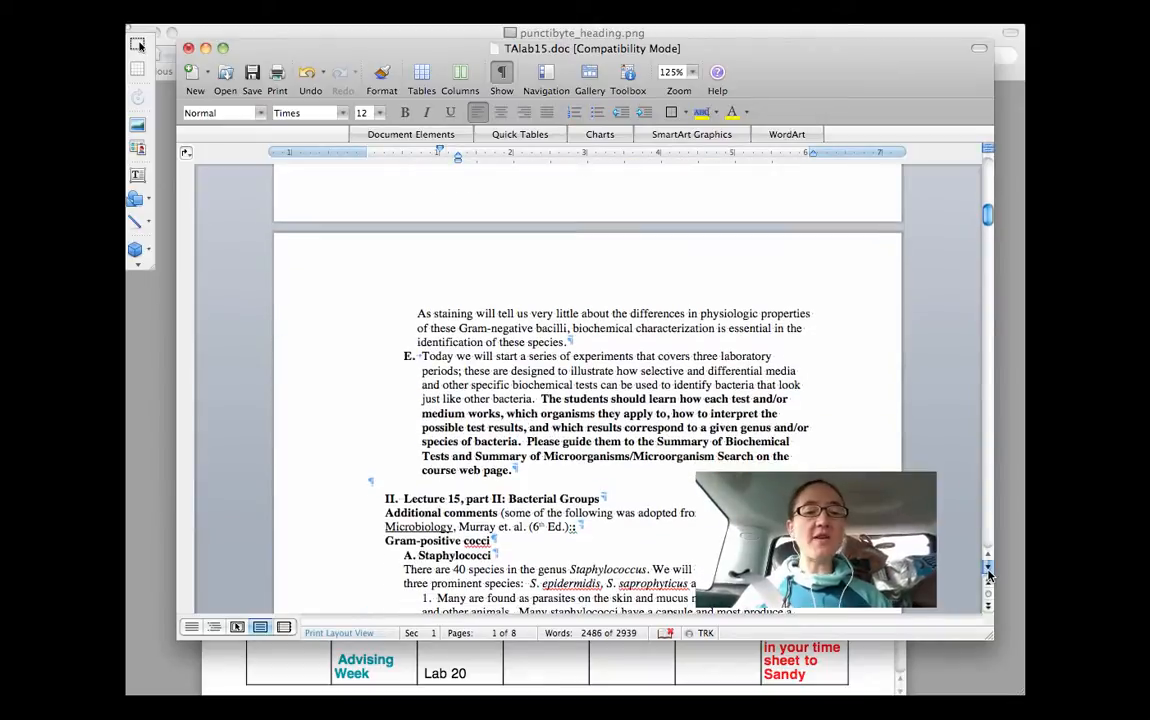
{"action": "scroll", "scroll_direction": "down", "scroll_amount": 3}
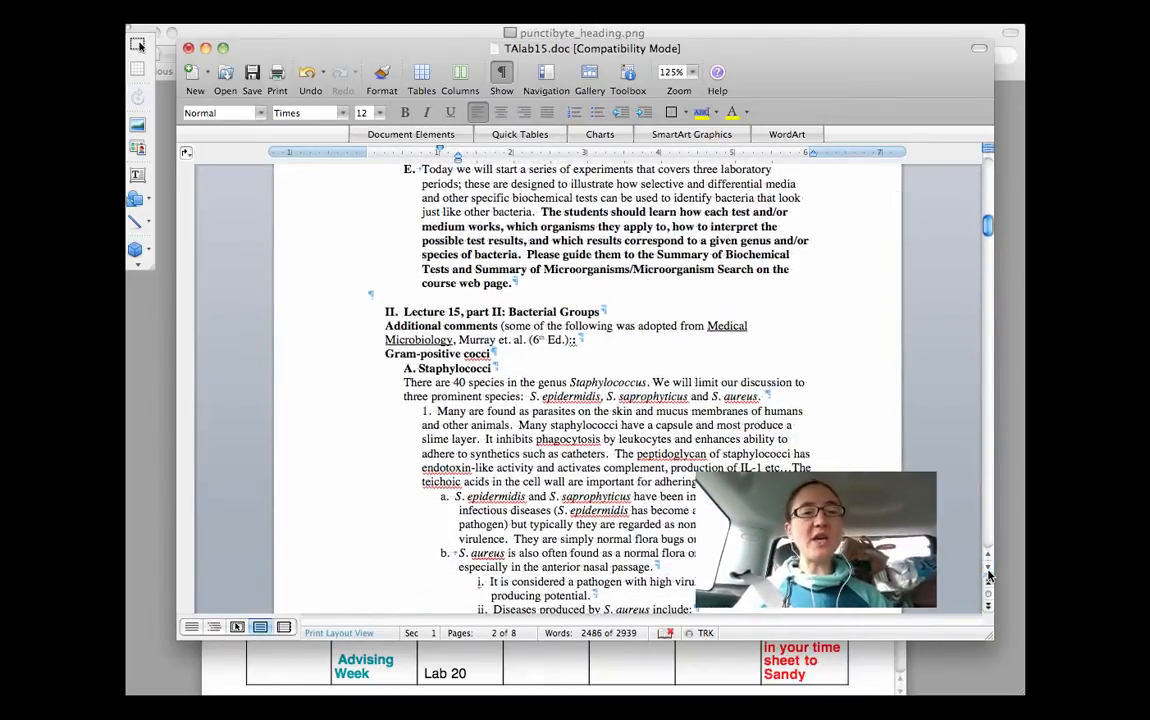
{"action": "scroll", "scroll_direction": "down", "scroll_amount": 3}
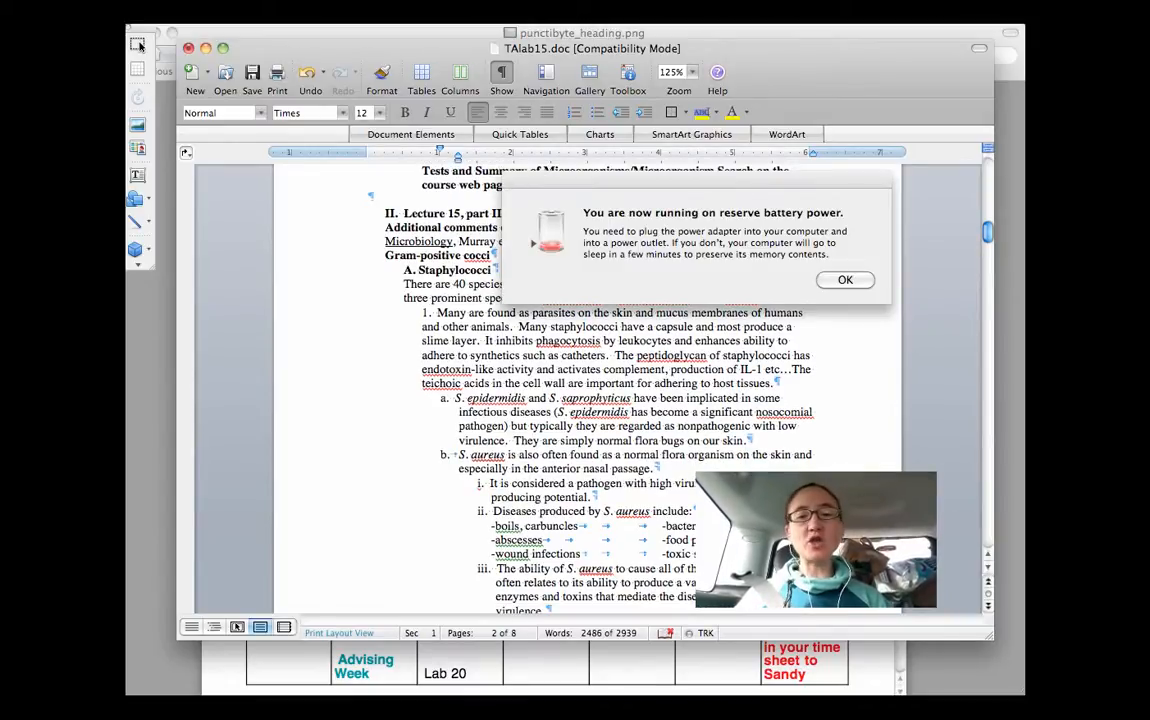
Step: Dismiss the reserve battery power warning and resume scrolling through the bacterial groups
{"action": "left_click", "coordinate": [844, 280]}
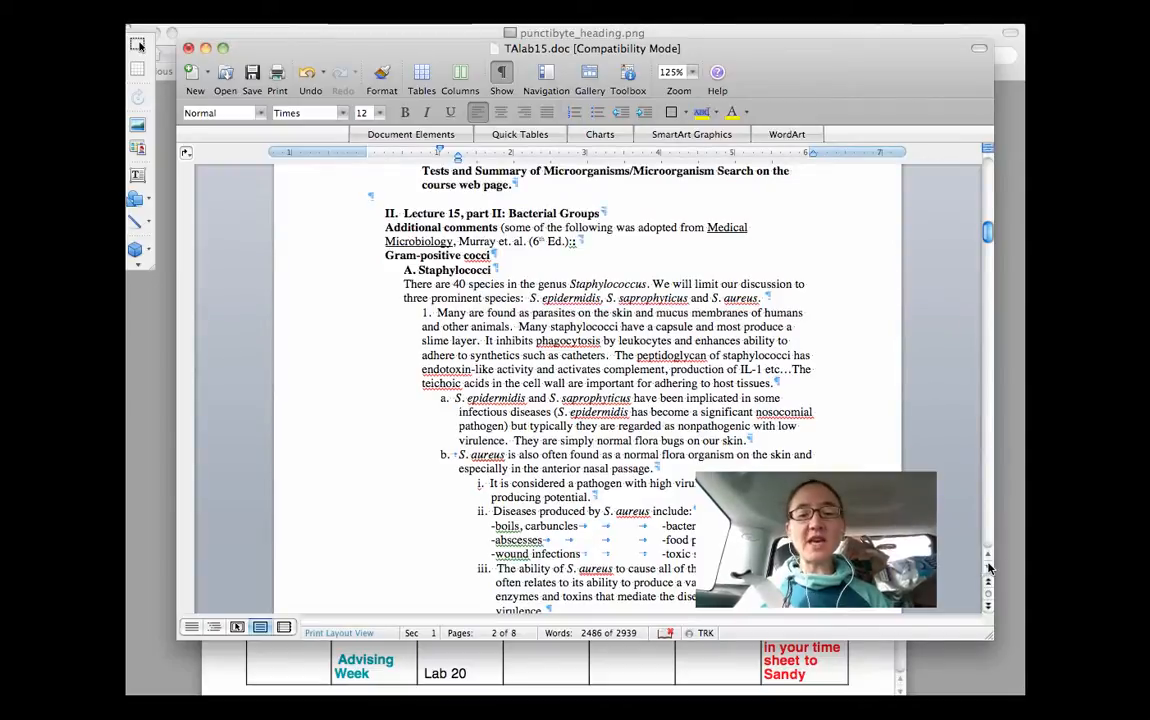
{"action": "scroll", "scroll_direction": "down", "scroll_amount": 3}
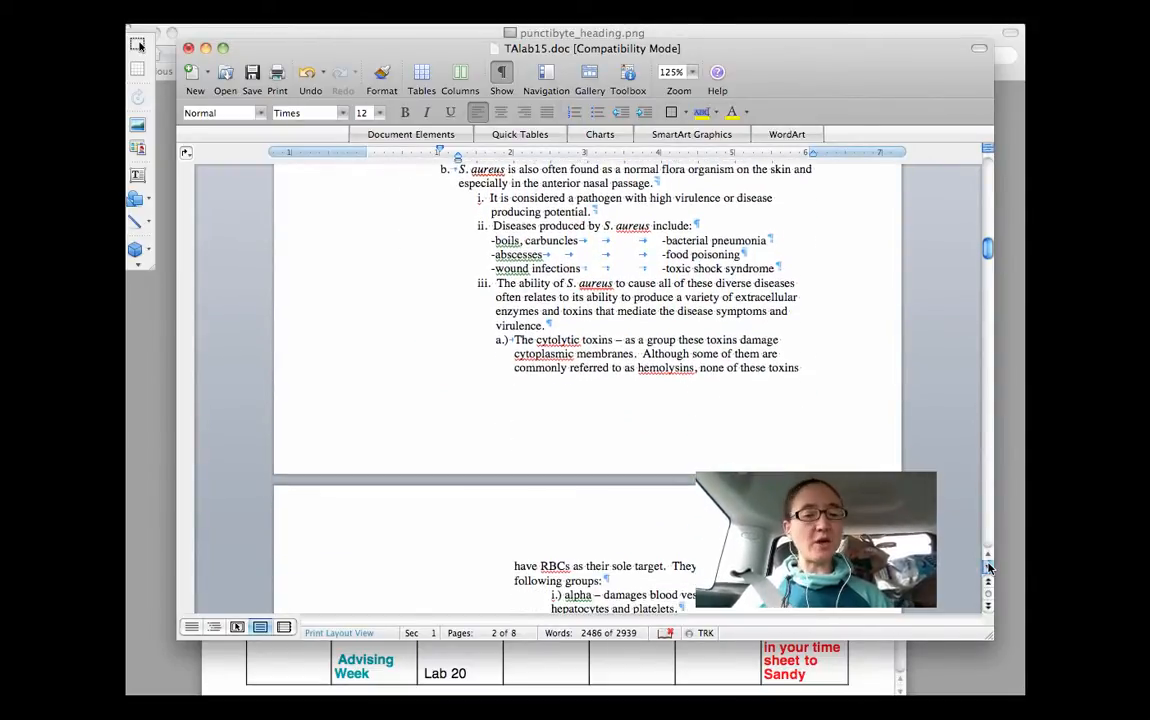
{"action": "scroll", "scroll_direction": "down", "scroll_amount": 3}
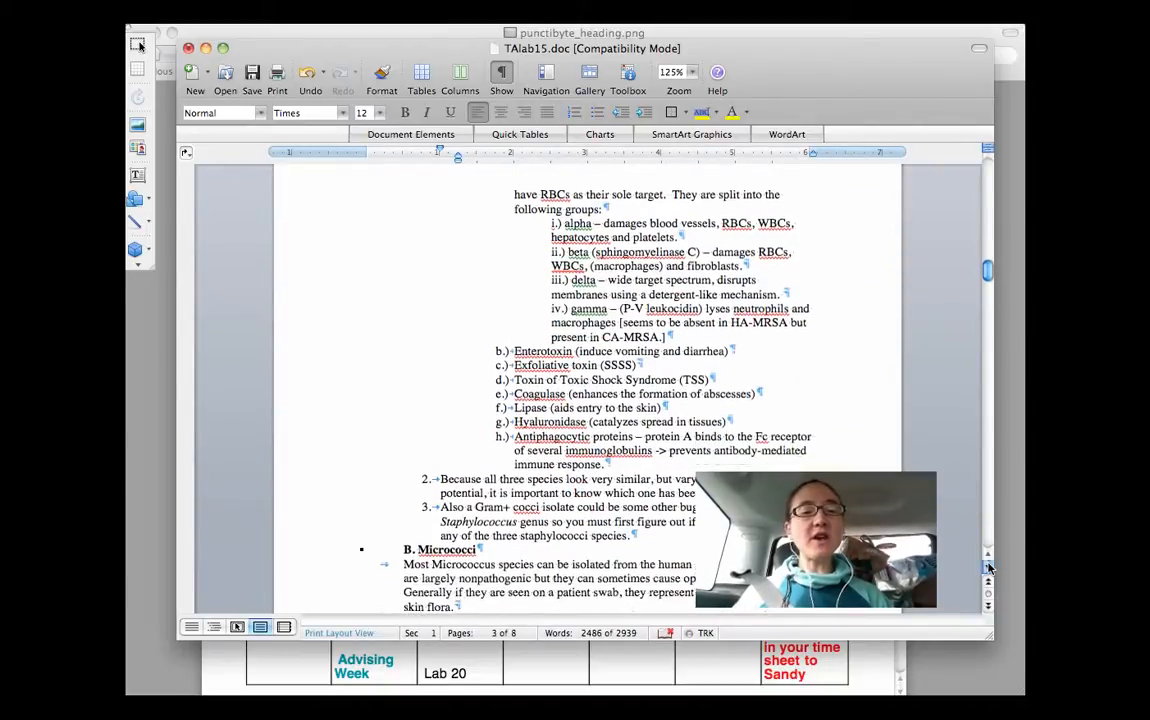
{"action": "scroll", "scroll_direction": "down", "scroll_amount": 3}
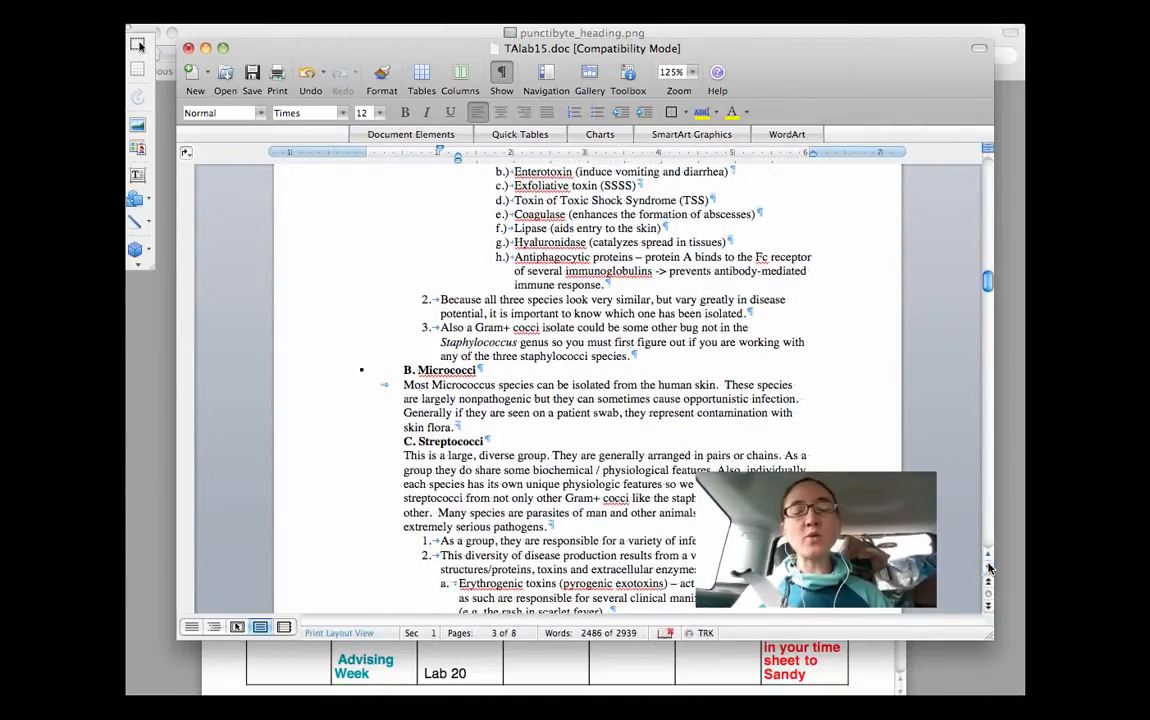
{"action": "scroll", "scroll_direction": "down", "scroll_amount": 3}
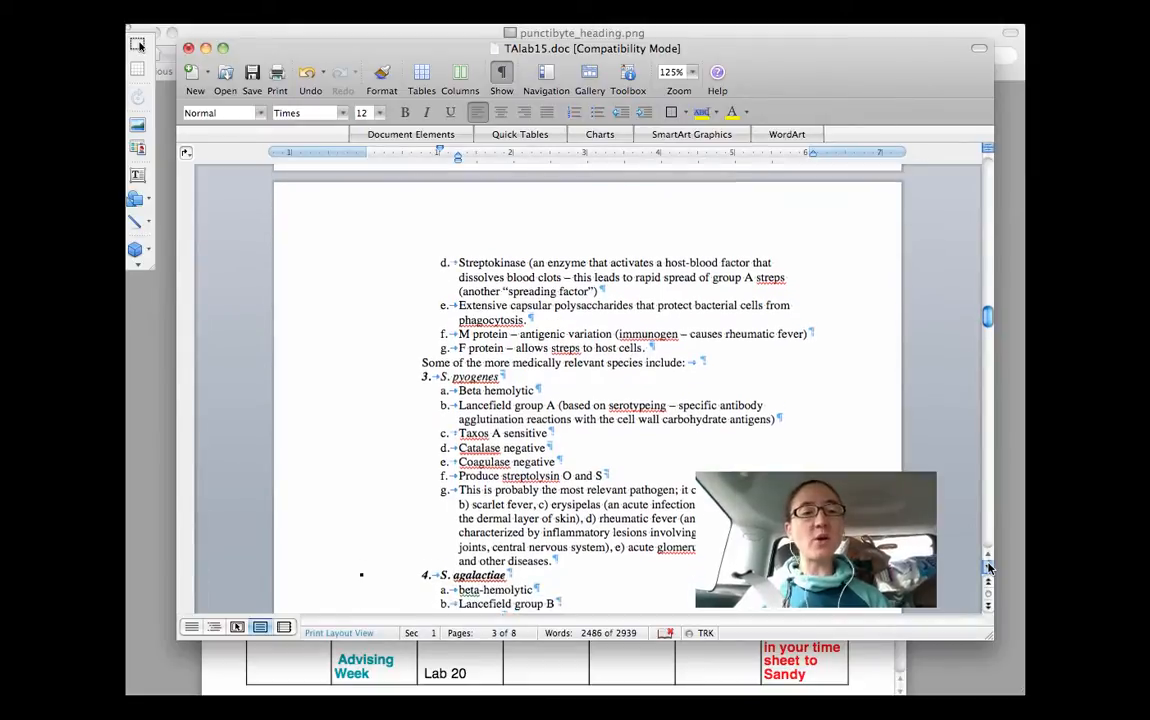
Step: Scroll on past streptococci and enterics to Pseudomonadaceae and Part III on page 6
{"action": "scroll", "scroll_direction": "down", "scroll_amount": 3}
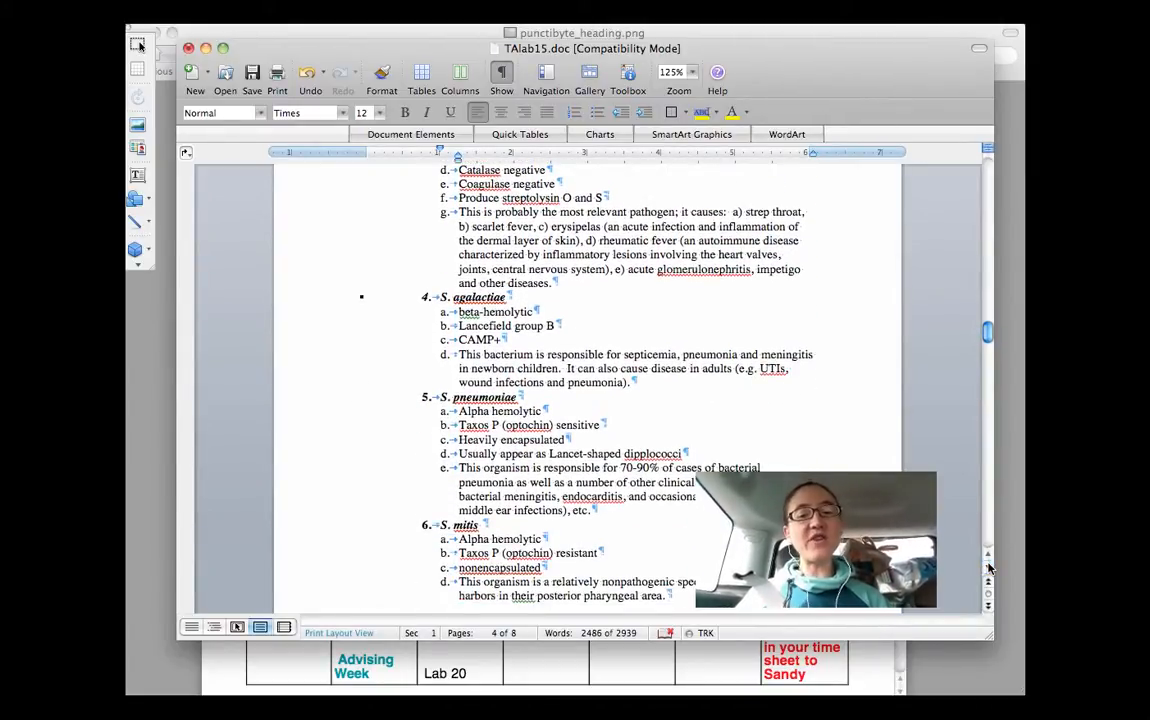
{"action": "scroll", "scroll_direction": "down", "scroll_amount": 3}
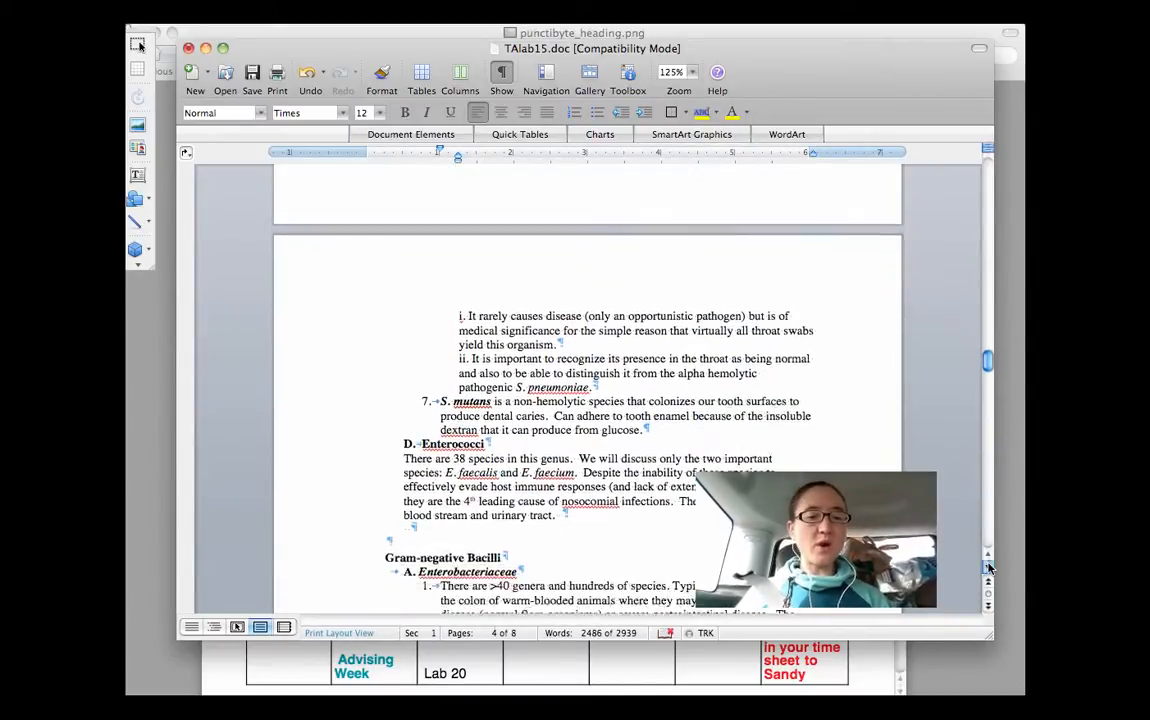
{"action": "scroll", "scroll_direction": "down", "scroll_amount": 3}
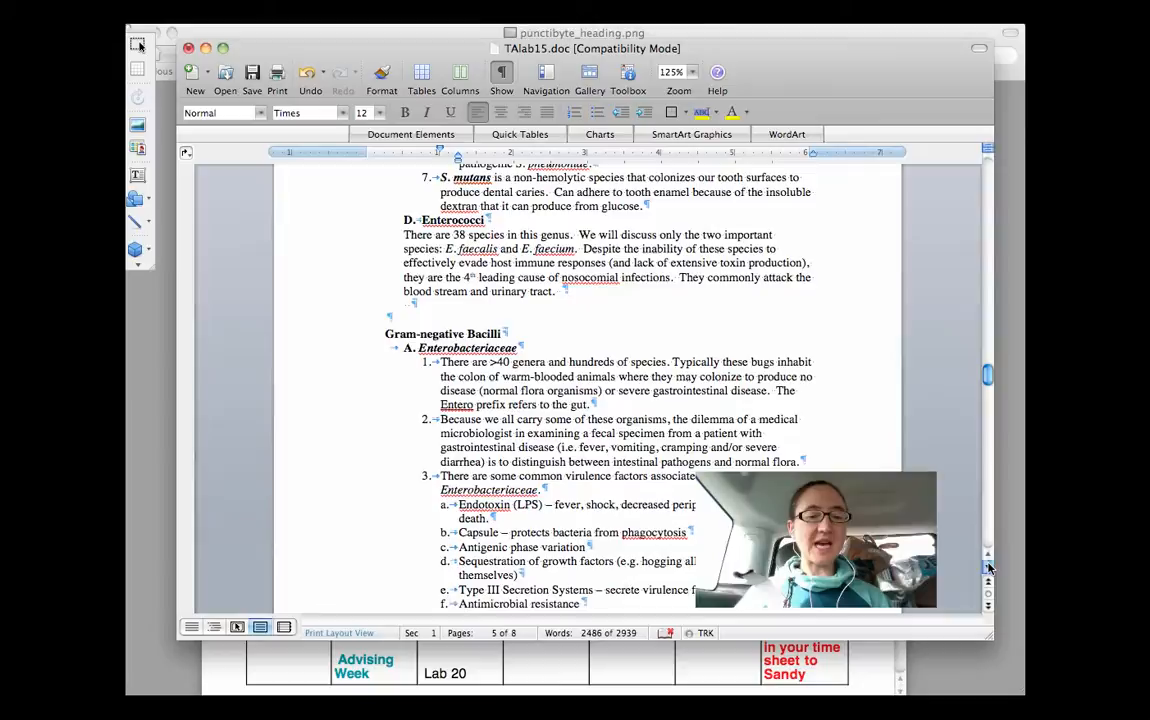
{"action": "scroll", "scroll_direction": "down", "scroll_amount": 3}
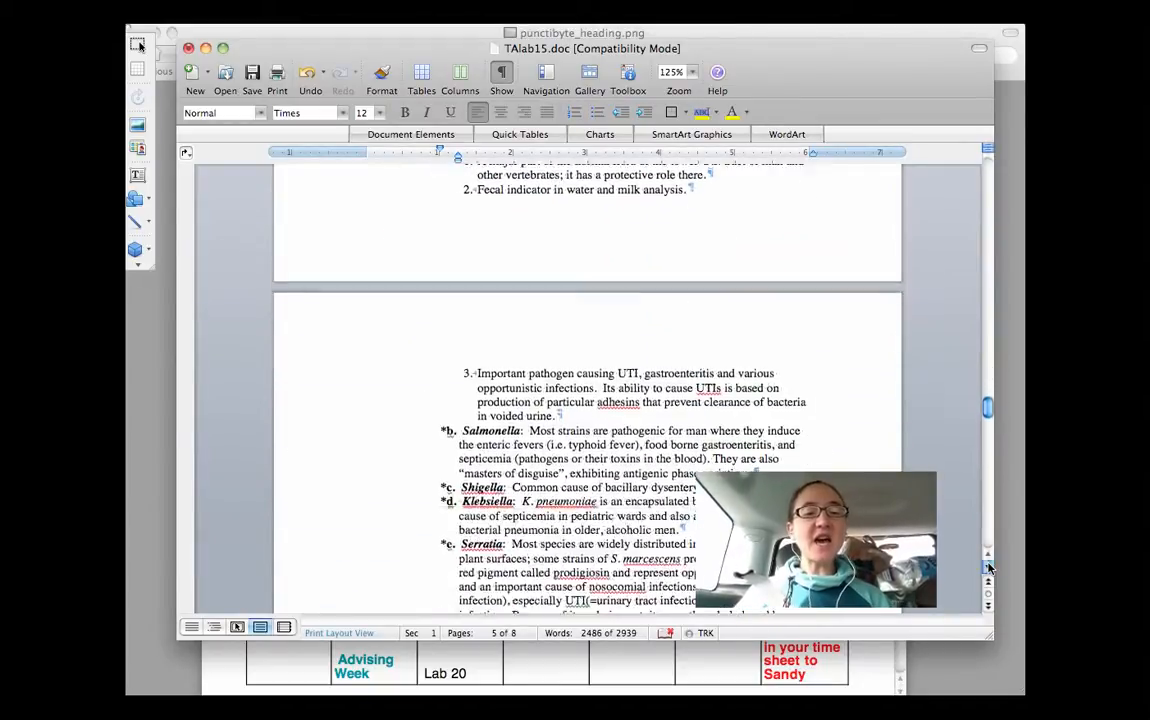
{"action": "scroll", "scroll_direction": "down", "scroll_amount": 3}
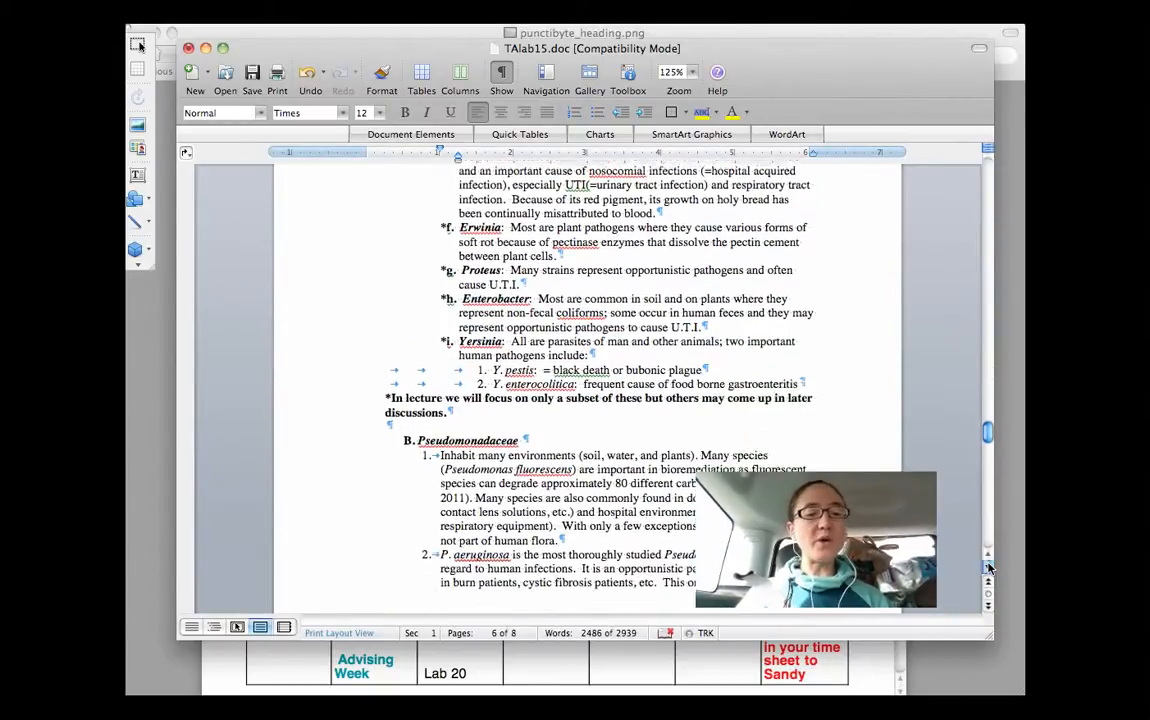
{"action": "scroll", "scroll_direction": "down", "scroll_amount": 3}
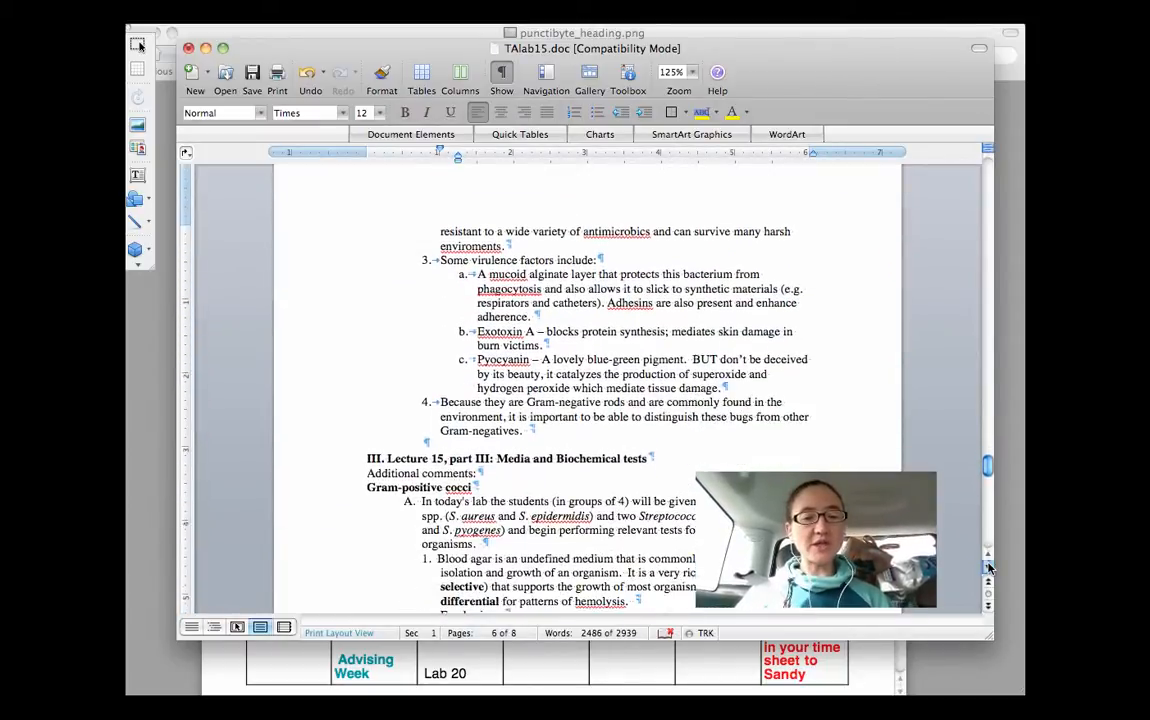
Step: Scroll to page 8 of 8, ending at the Sulfur, Indole, Motility tube tests
{"action": "scroll", "scroll_direction": "down", "scroll_amount": 3}
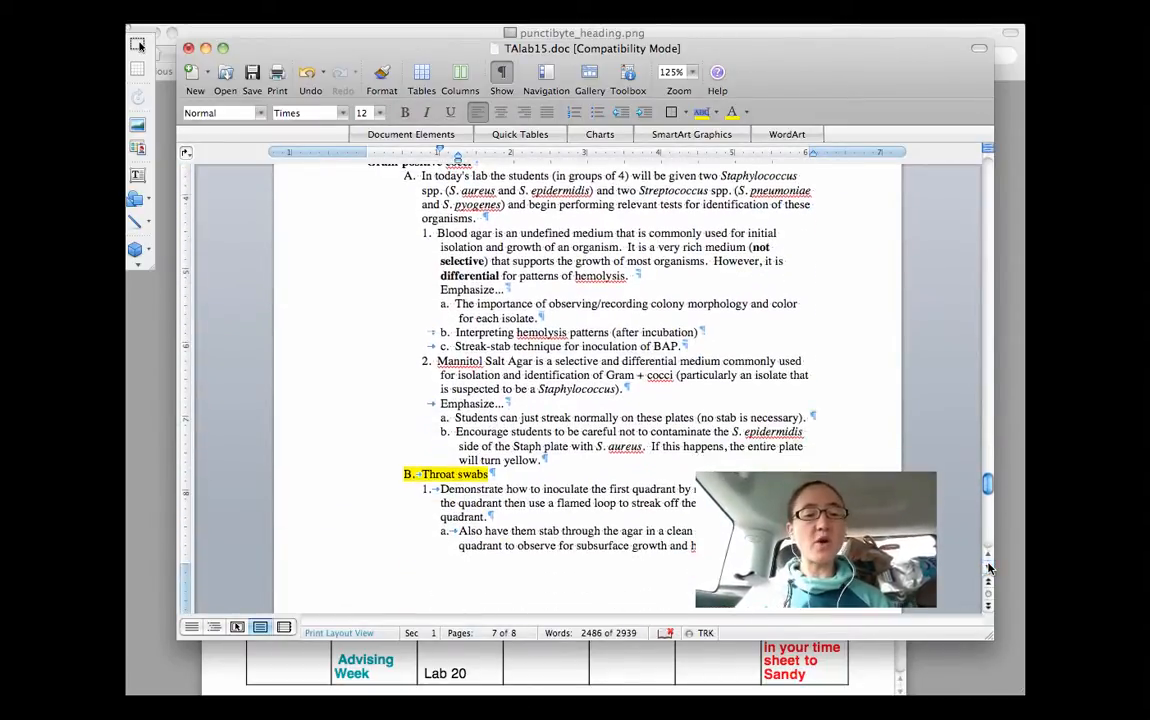
{"action": "scroll", "scroll_direction": "down", "scroll_amount": 3}
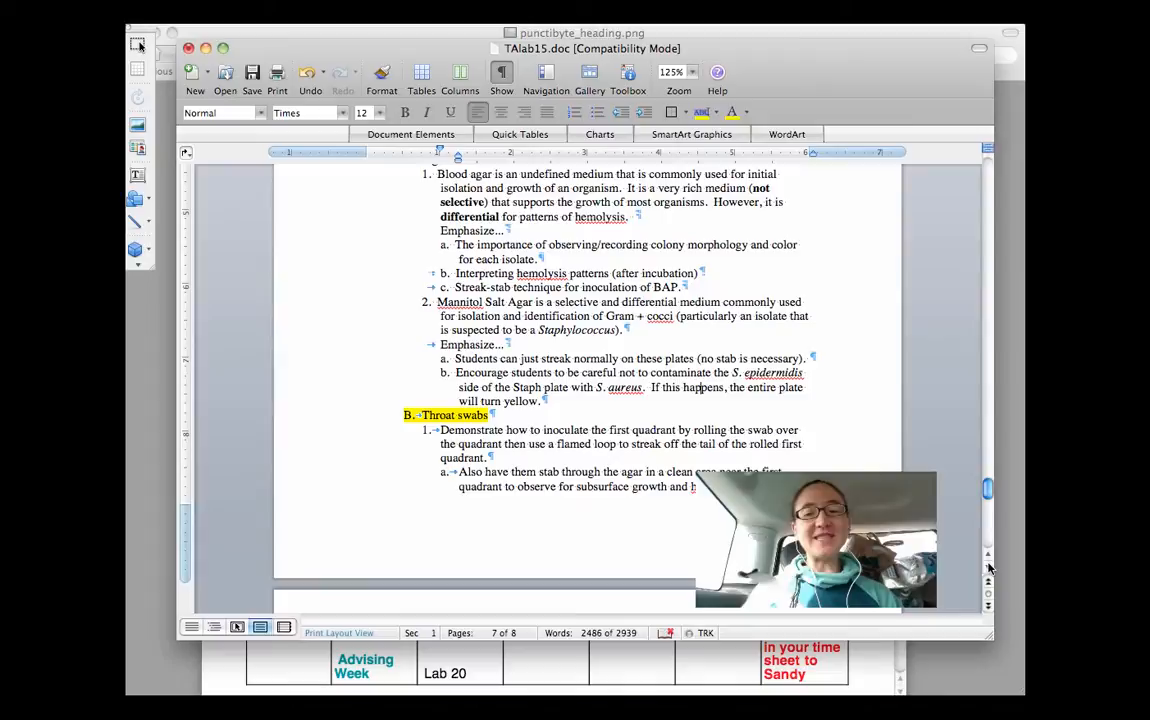
{"action": "scroll", "scroll_direction": "down", "scroll_amount": 3}
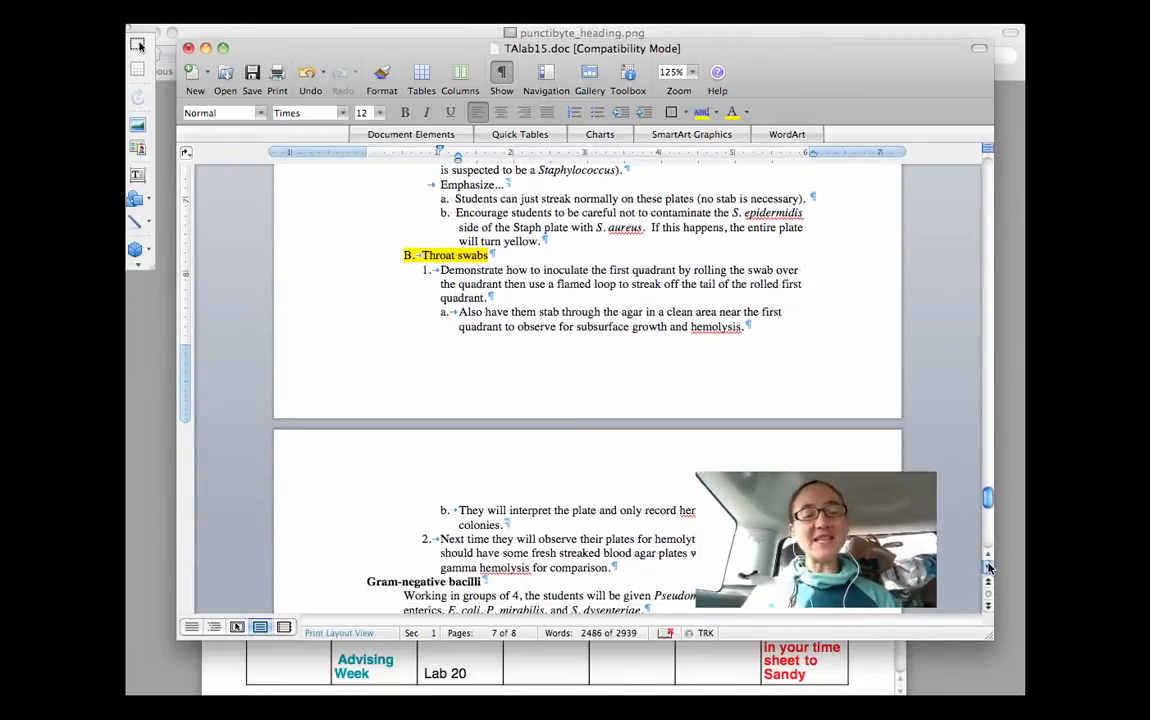
{"action": "scroll", "scroll_direction": "down", "scroll_amount": 3}
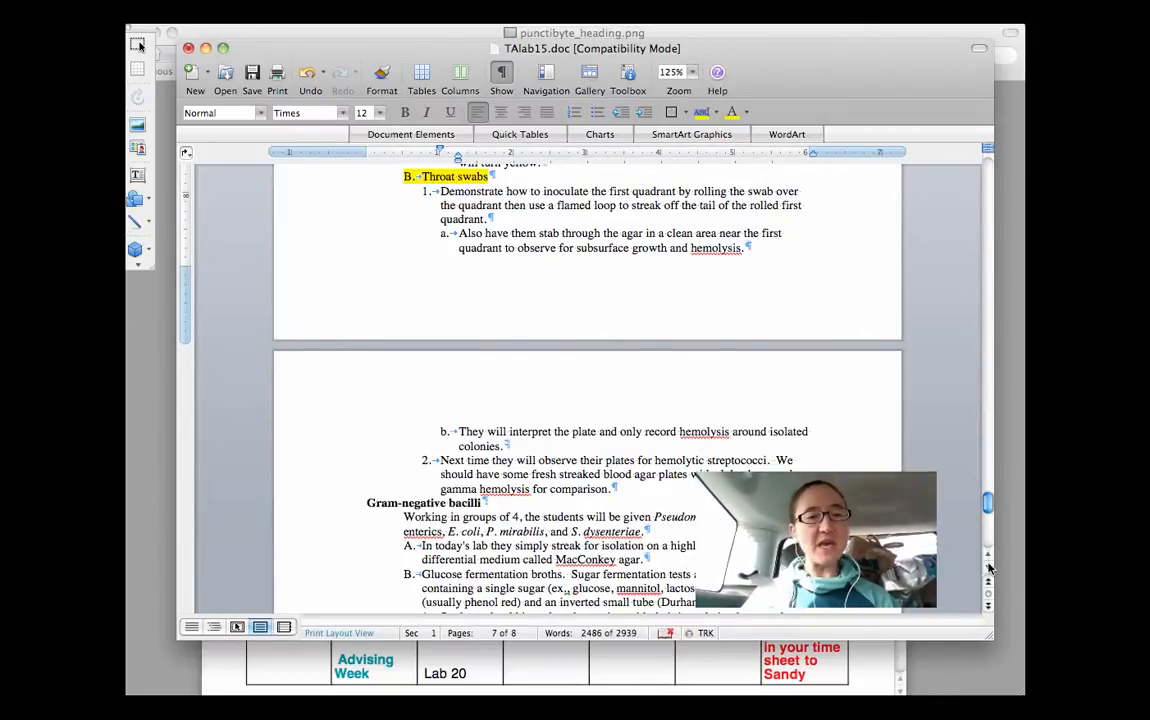
{"action": "scroll", "scroll_direction": "down", "scroll_amount": 3}
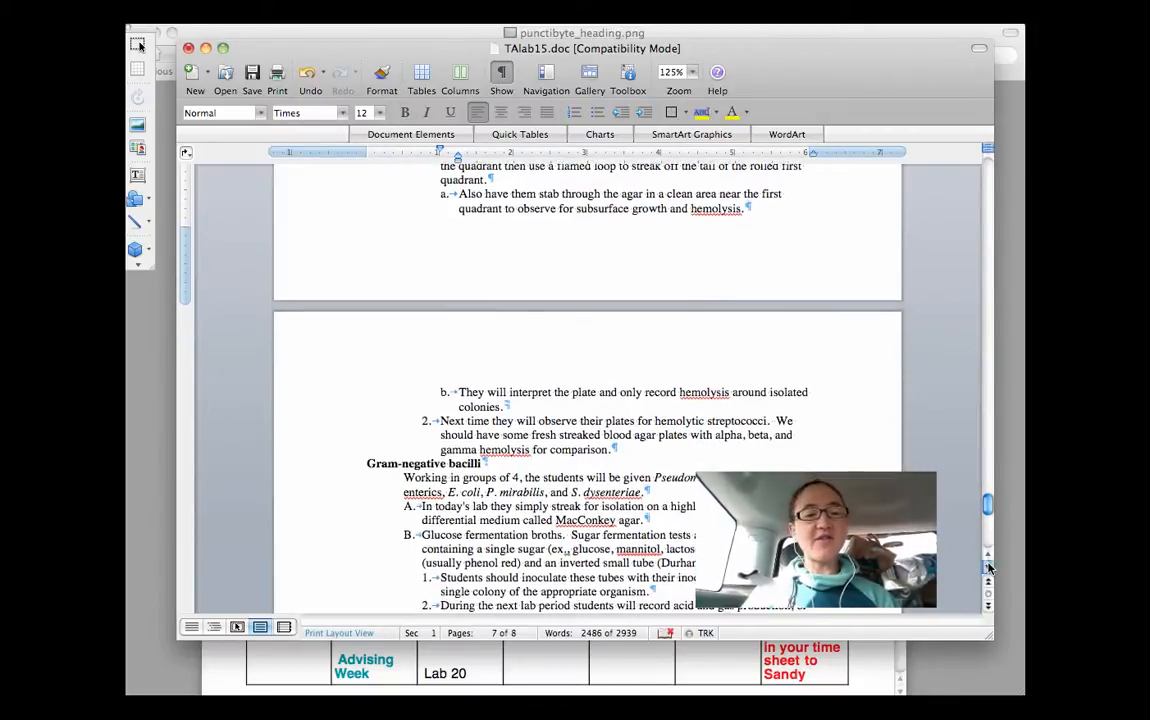
{"action": "scroll", "scroll_direction": "down", "scroll_amount": 3}
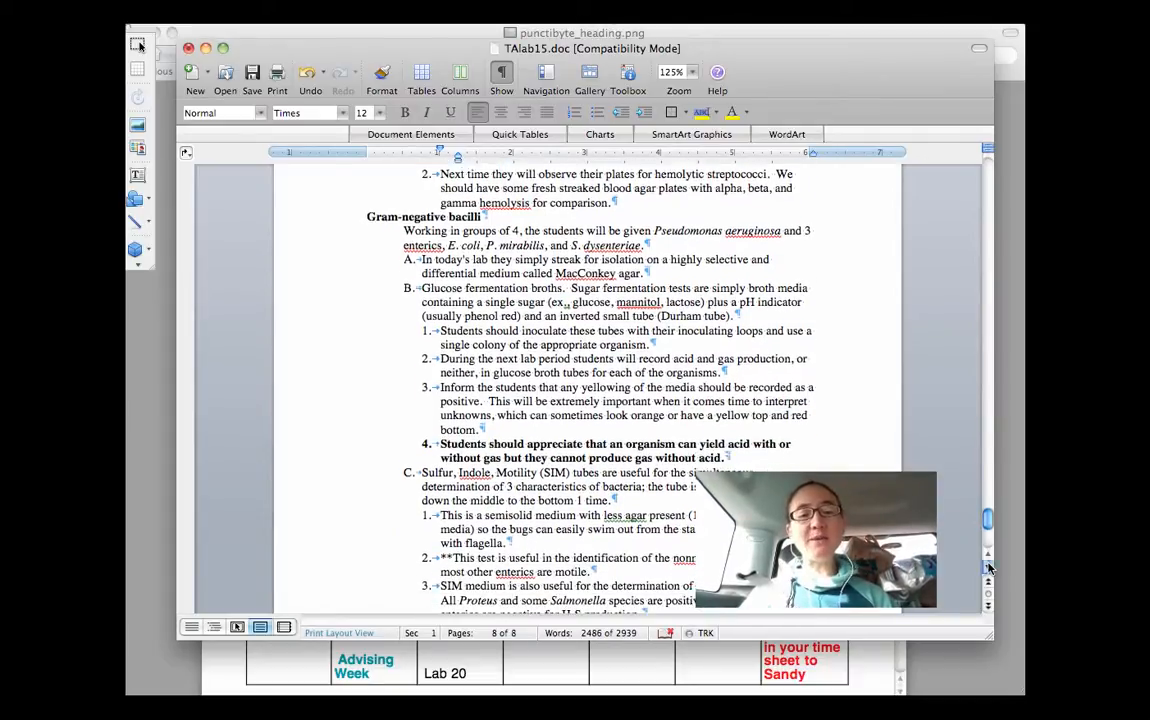
{"action": "scroll", "scroll_direction": "down", "scroll_amount": 3}
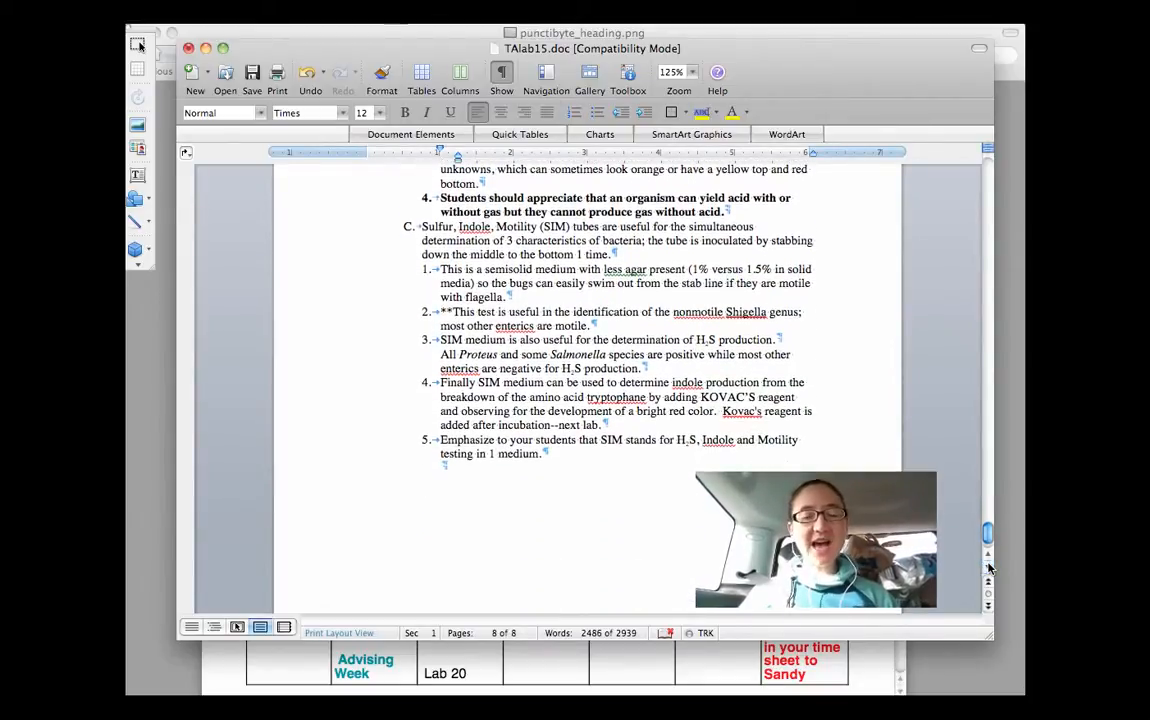
{"action": "scroll", "scroll_direction": "down", "scroll_amount": 3}
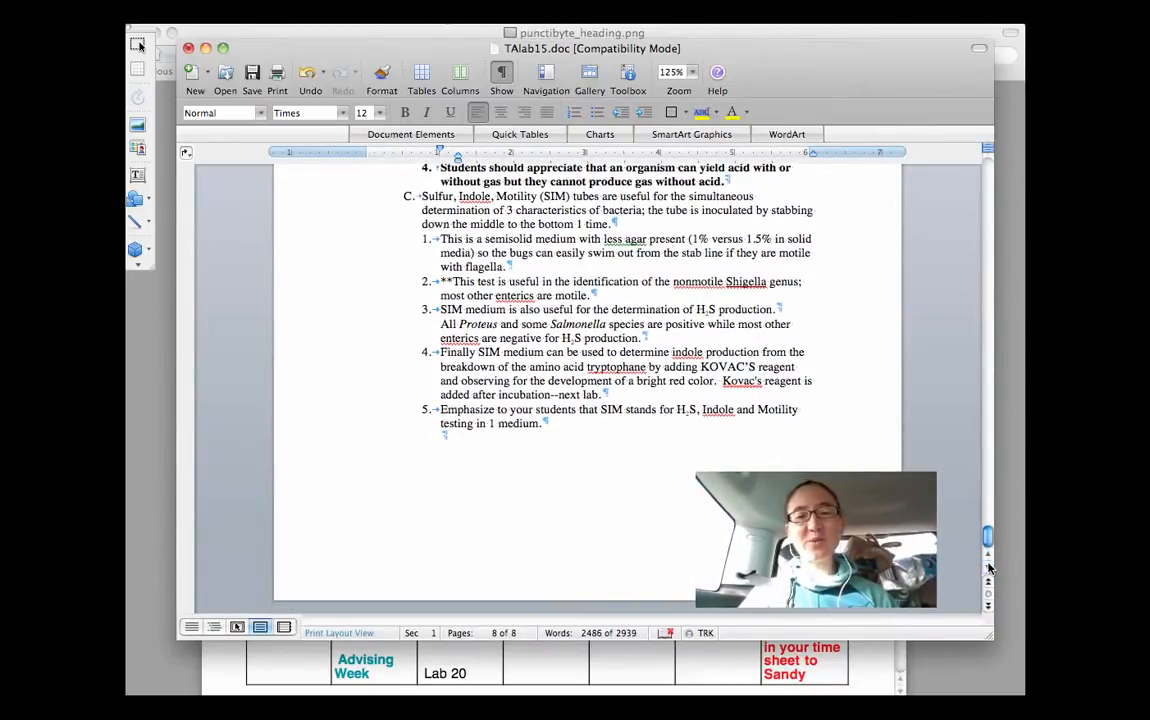